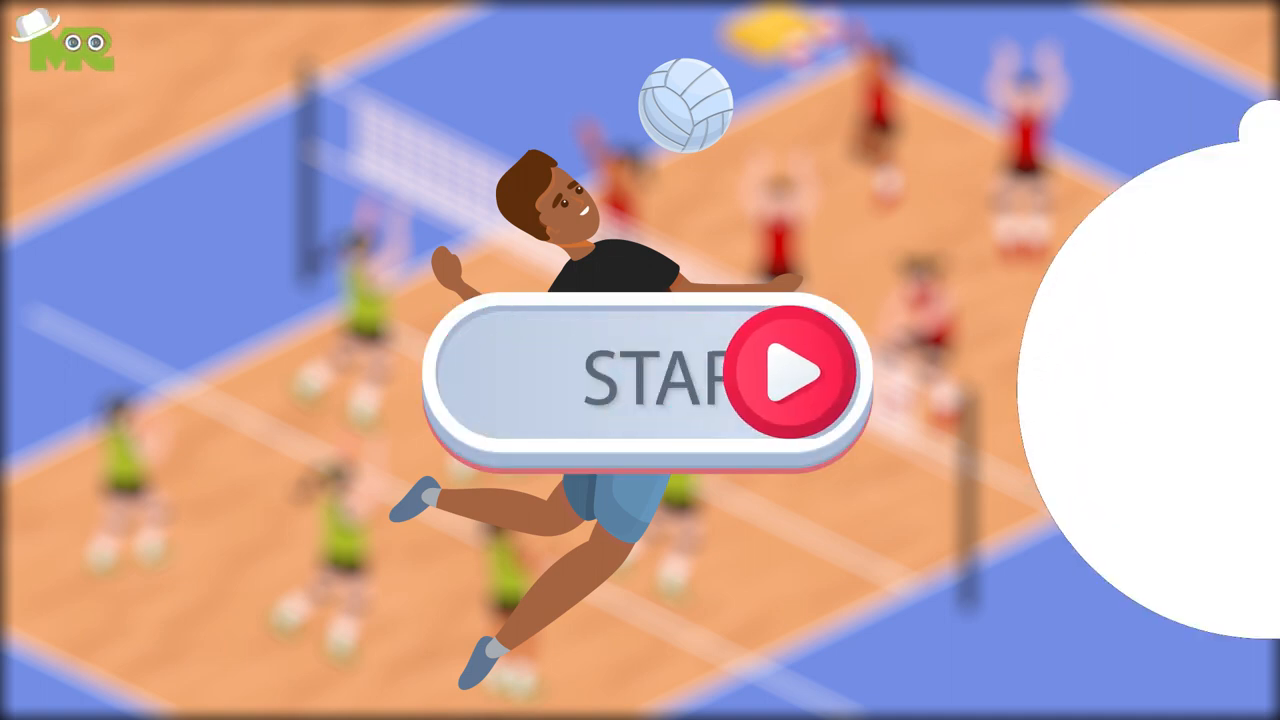
{"action": "left_click", "coordinate": [795, 385]}
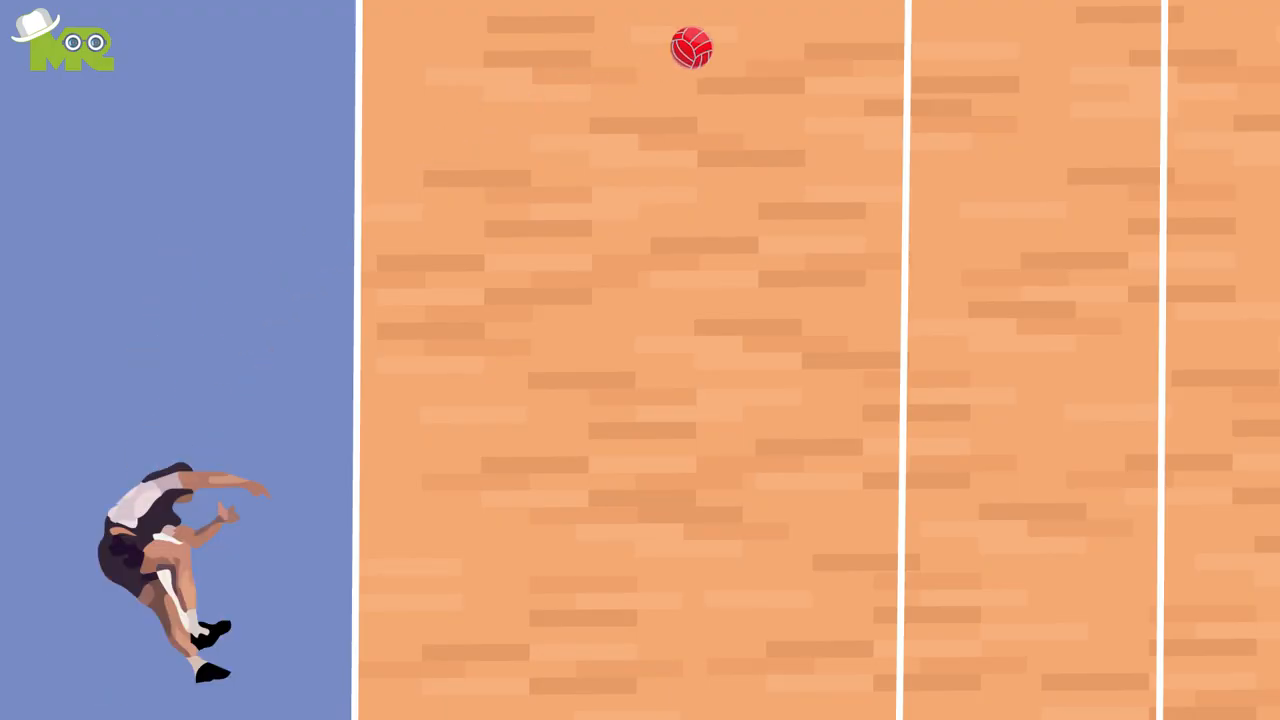